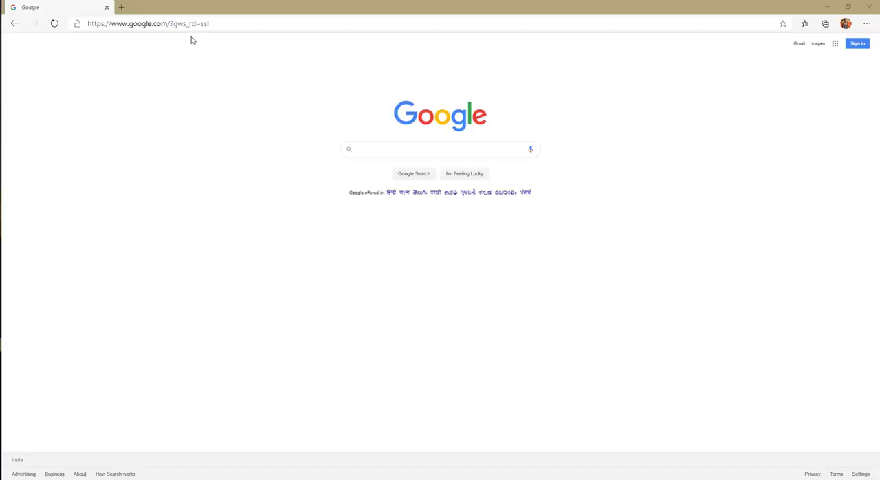
Step: Open Pearson VUE's Microsoft page and scroll down to the Explore exams link
click(165, 24)
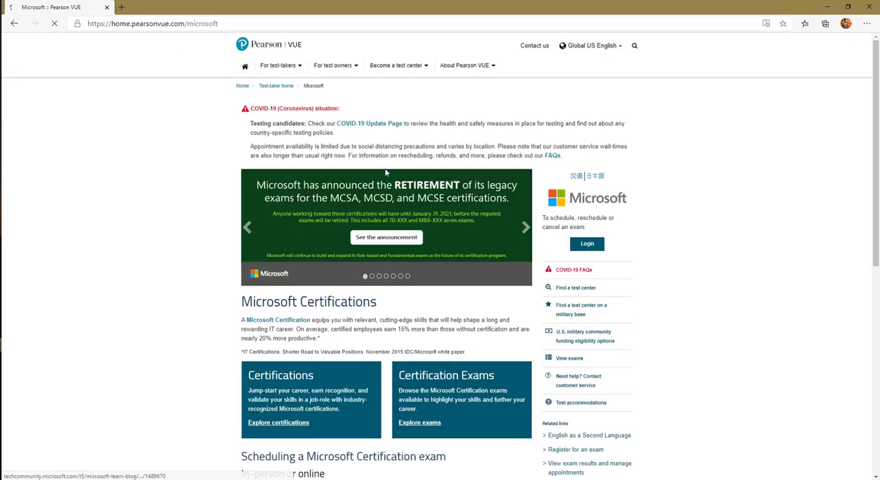
scroll(down, 3)
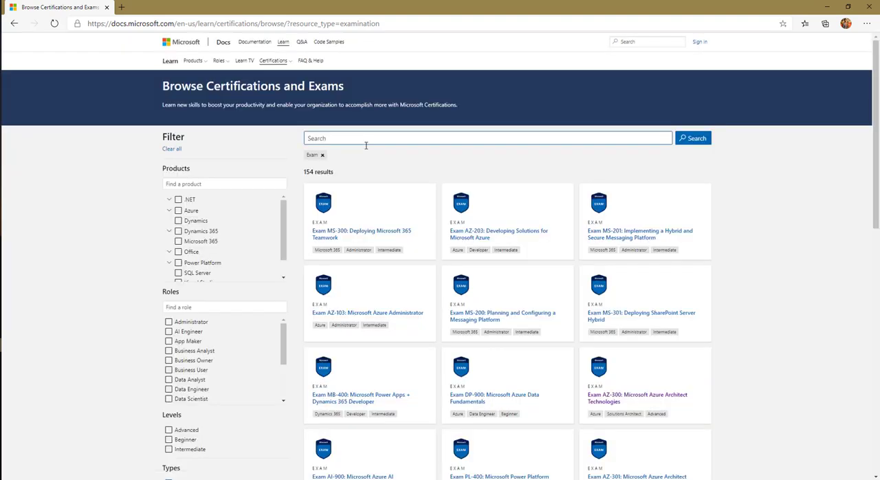
Step: Search the exam catalog for 'az-900' and open the AZ-900 Azure Fundamentals exam page
click(488, 138)
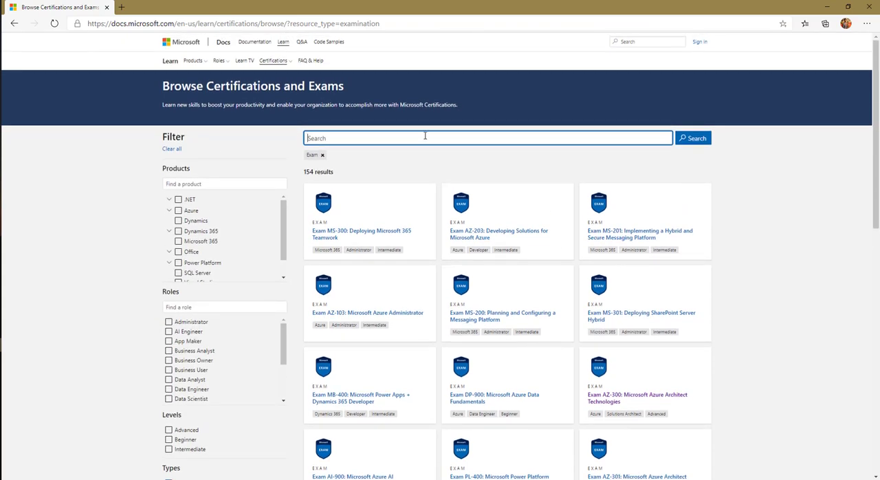
text(az-900)
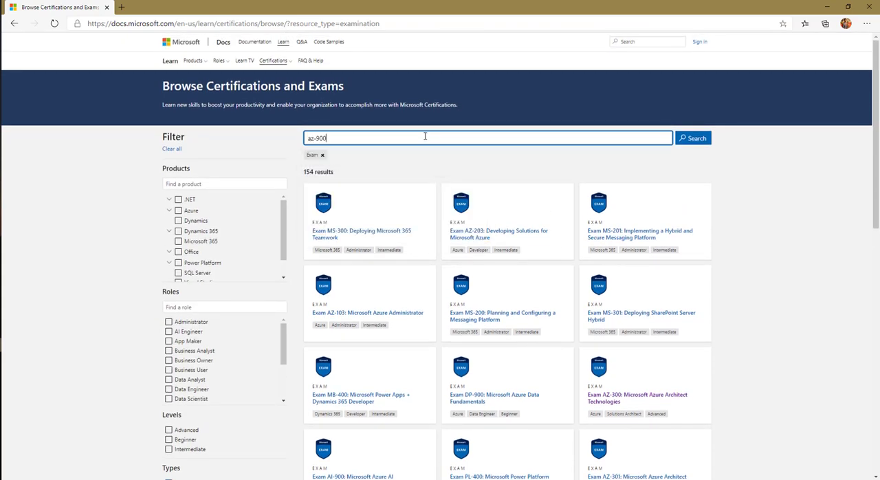
click(692, 137)
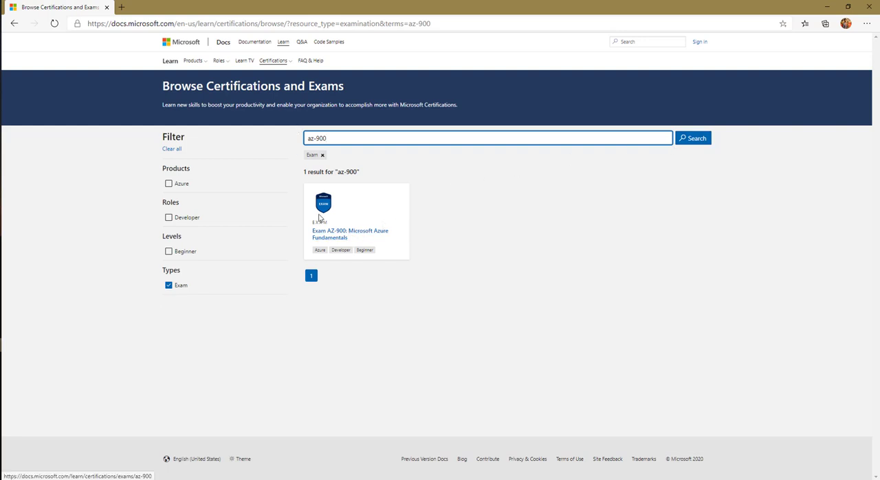
click(349, 234)
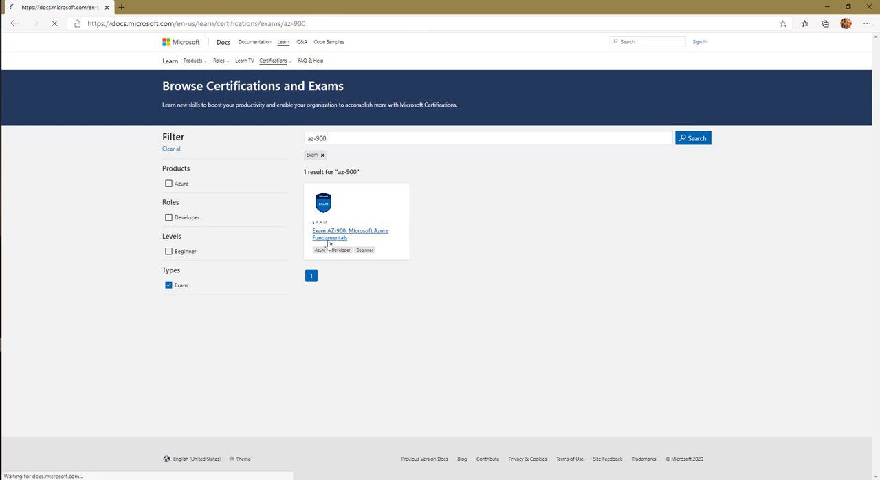
click(349, 233)
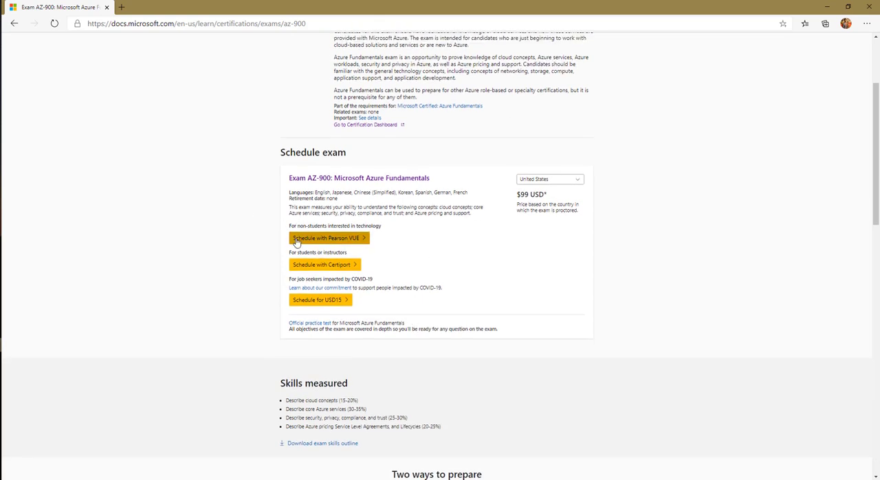
mouse_move(324, 264)
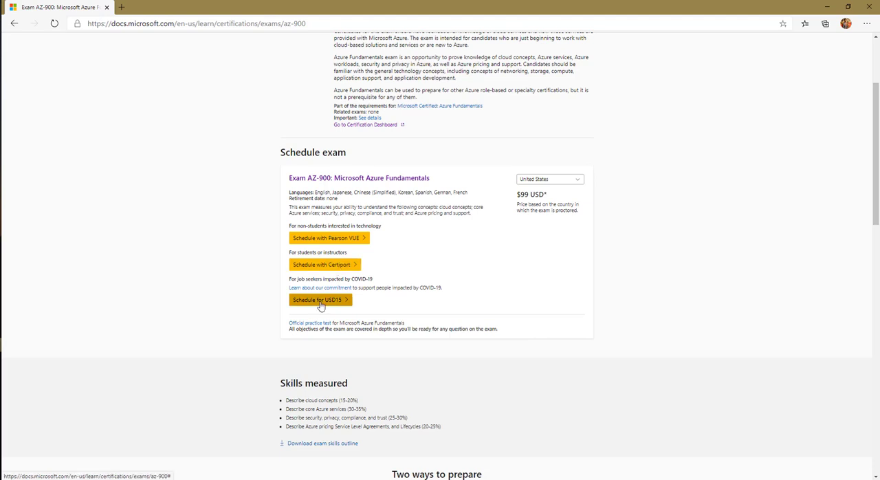
mouse_move(297, 288)
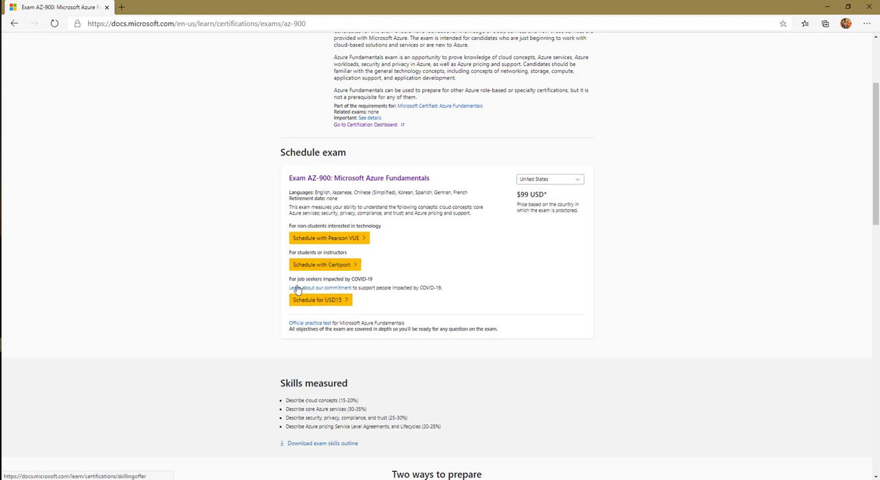
mouse_move(282, 292)
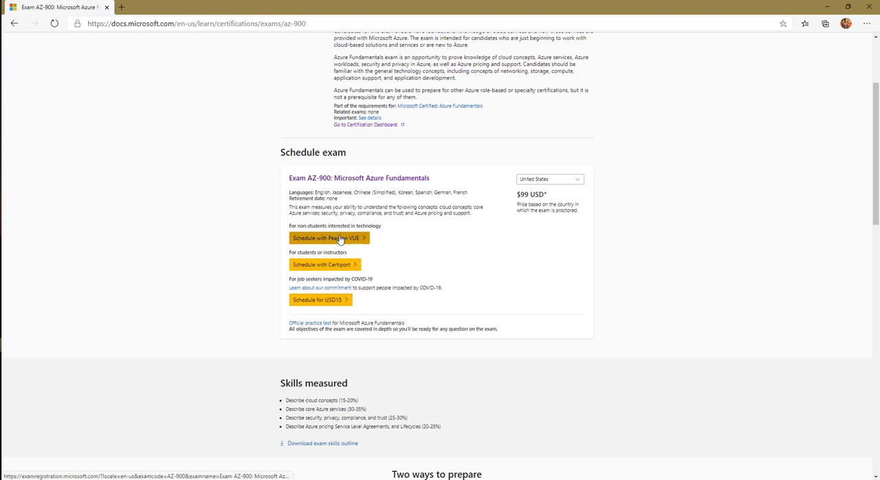
Step: Start AZ-900 scheduling and continue past the Certification Profile to Exam Discounts
click(329, 237)
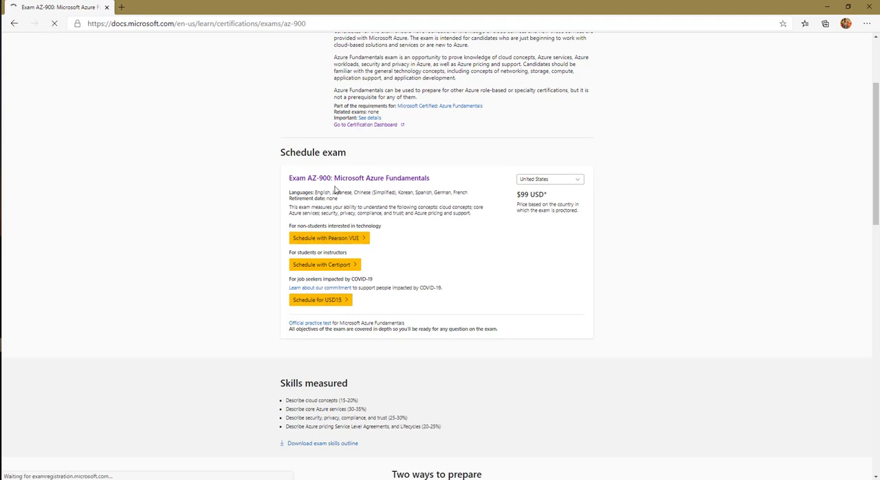
click(329, 237)
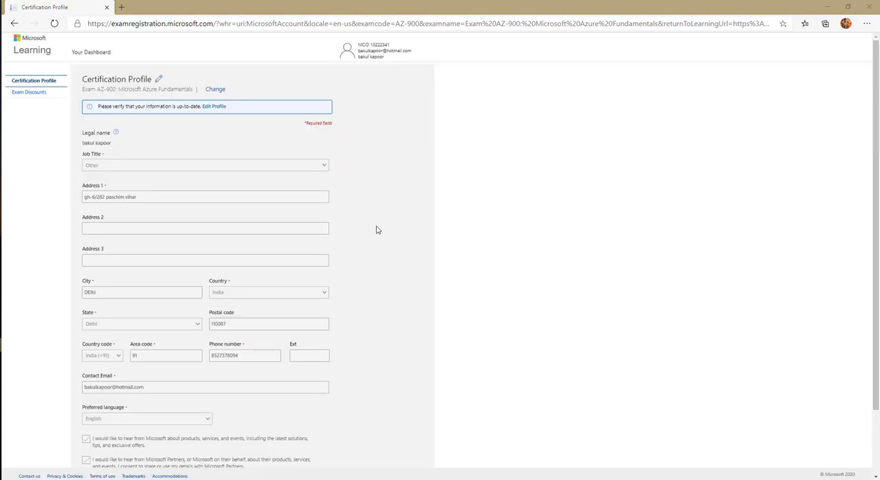
scroll(down, 3)
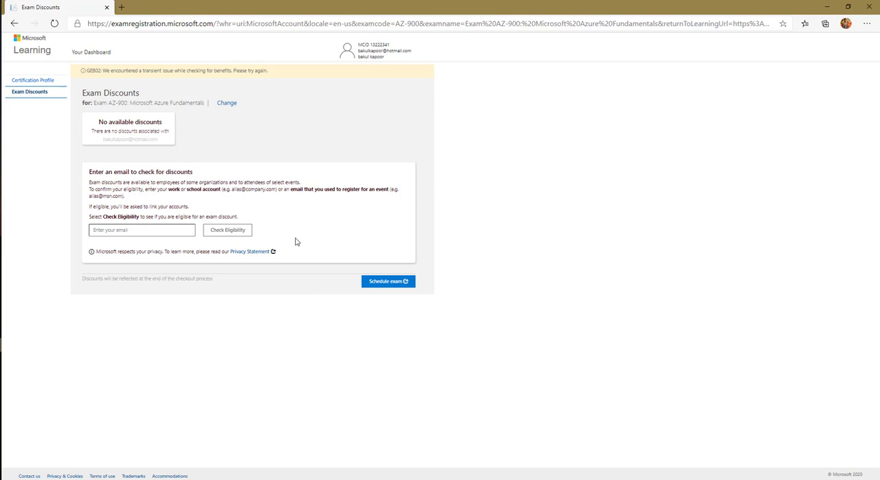
mouse_move(328, 206)
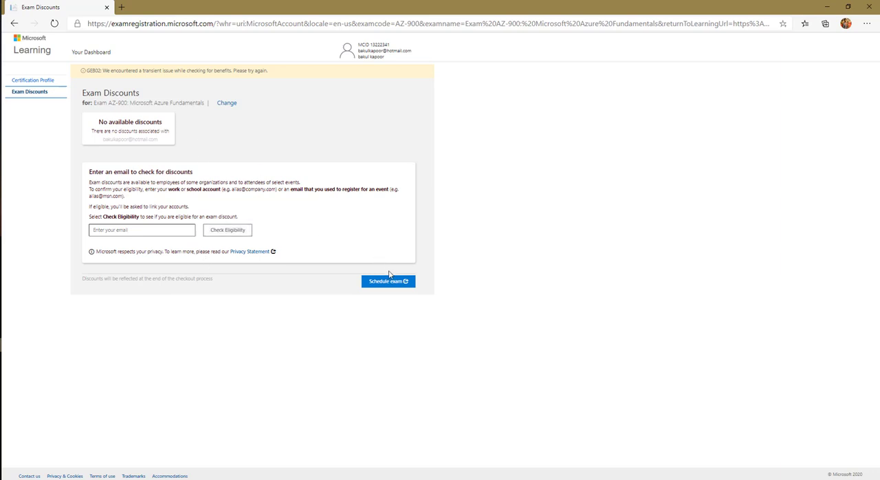
Step: Schedule AZ-900 at a local test center with English as the exam language
click(387, 280)
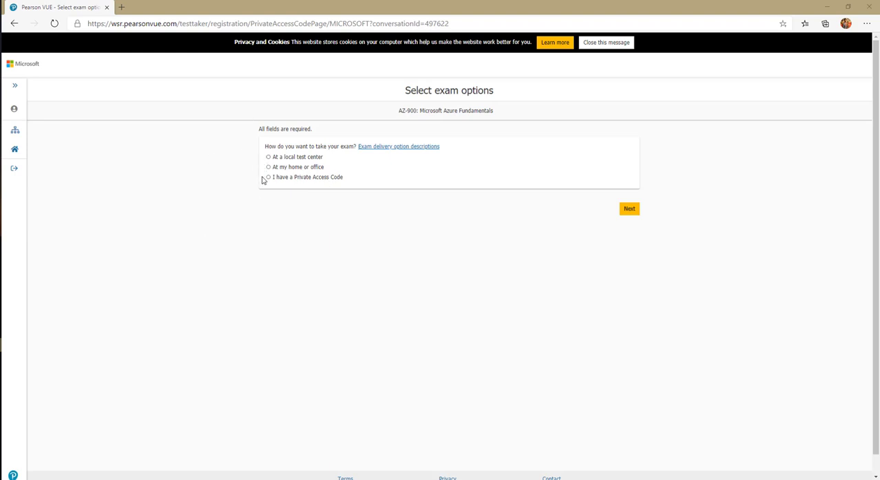
mouse_move(269, 158)
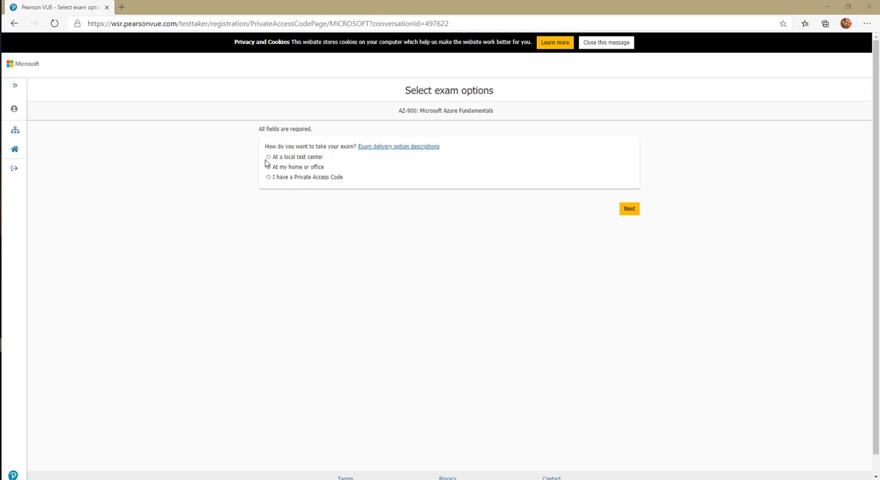
click(268, 157)
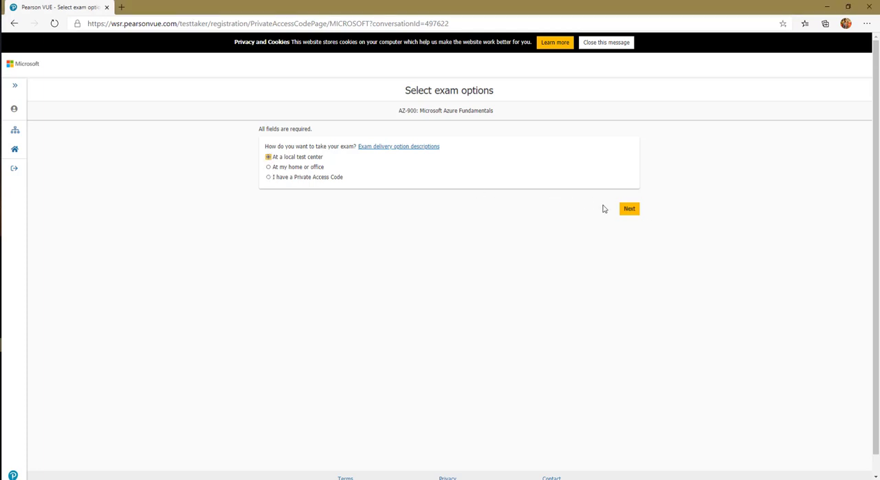
click(628, 208)
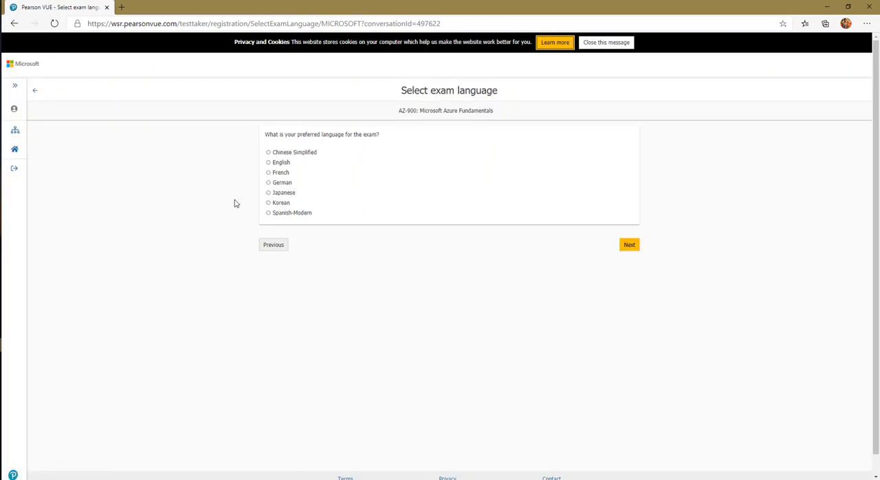
click(268, 162)
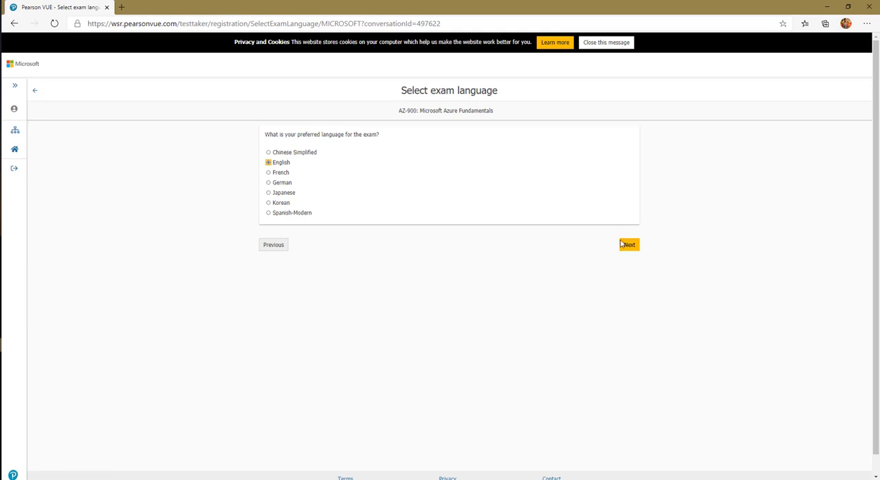
click(628, 244)
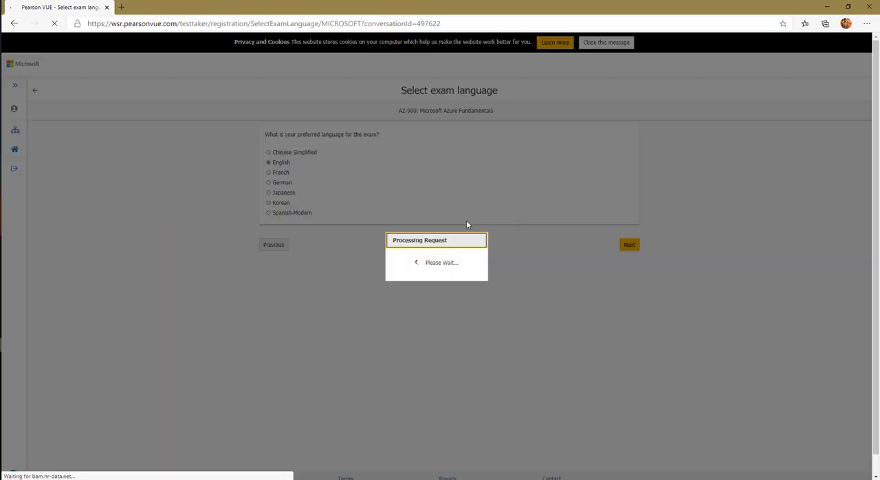
mouse_move(415, 222)
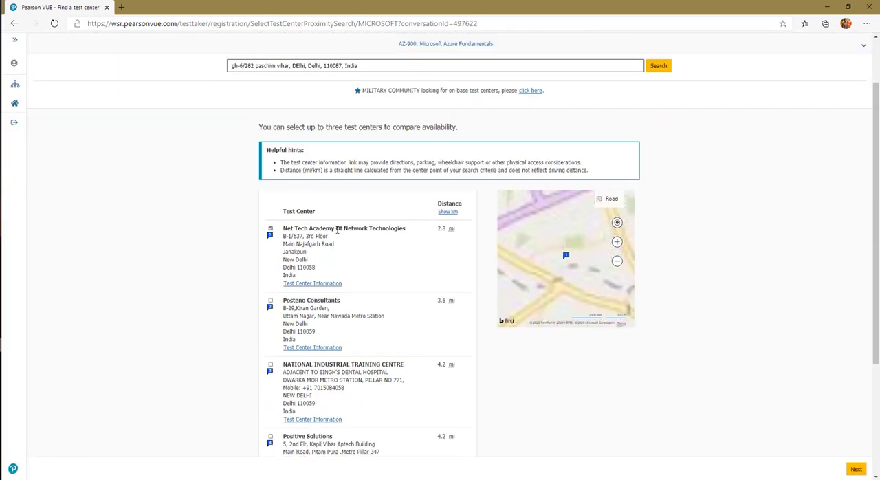
Step: Check Net Tech Academy of Network Technologies' details and continue with that center
scroll(down, 3)
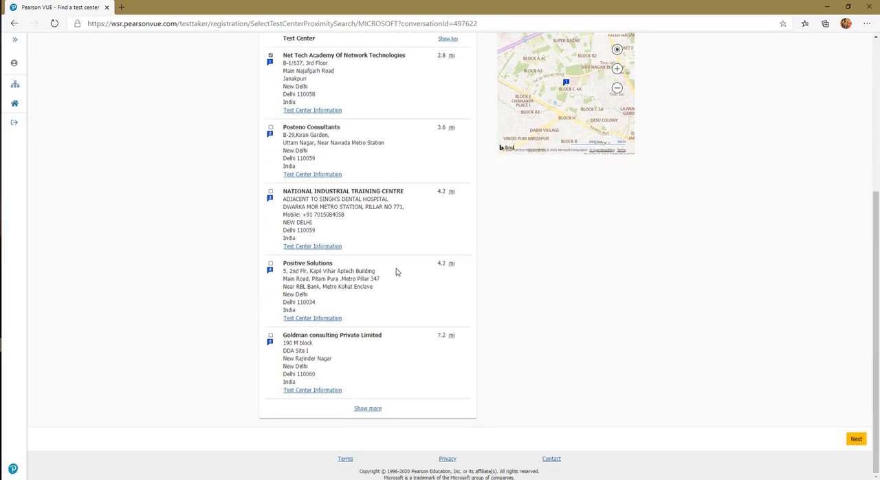
scroll(up, 3)
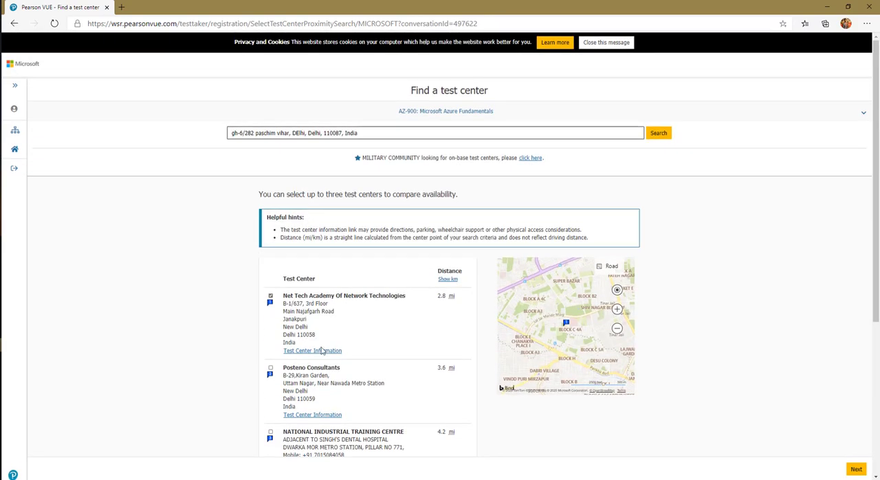
click(312, 351)
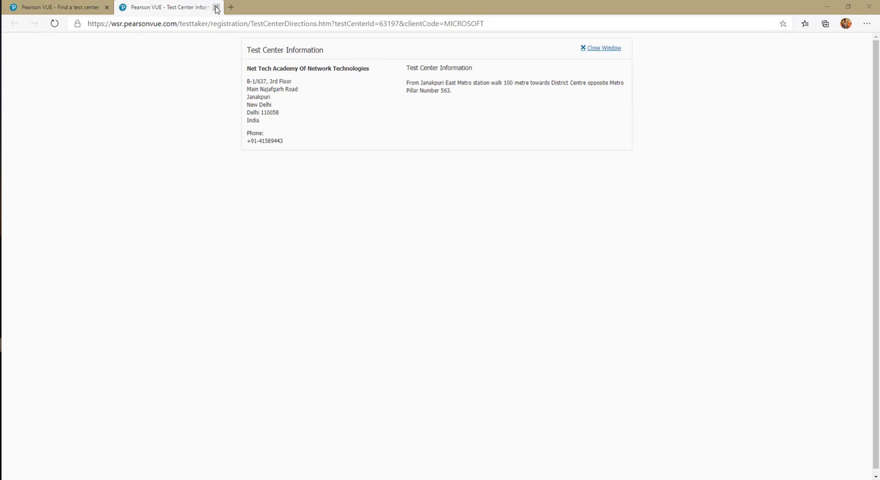
click(216, 6)
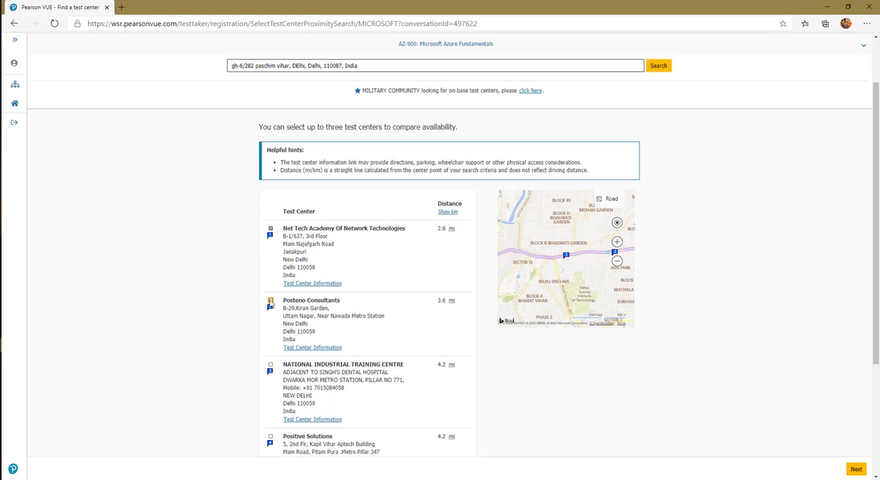
click(855, 468)
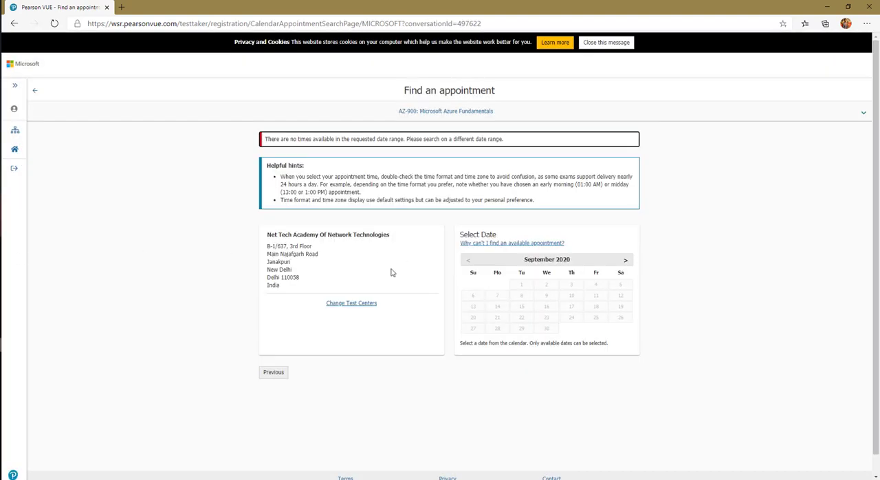
mouse_move(591, 261)
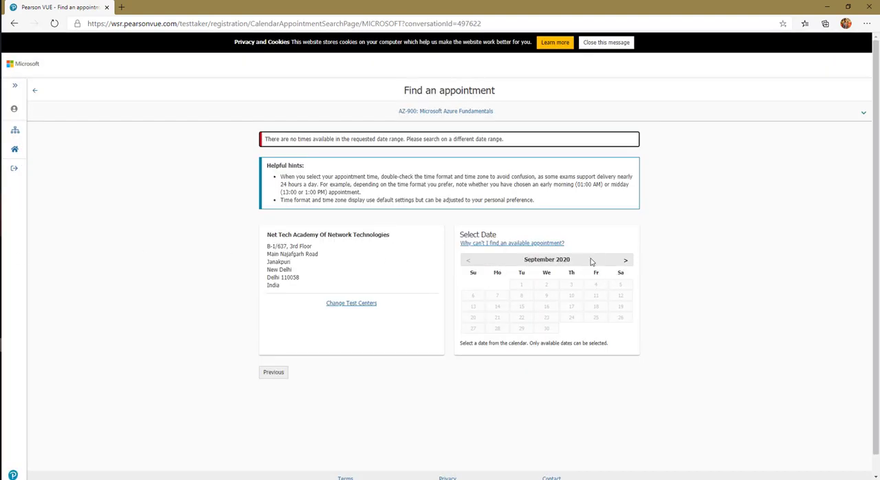
mouse_move(626, 259)
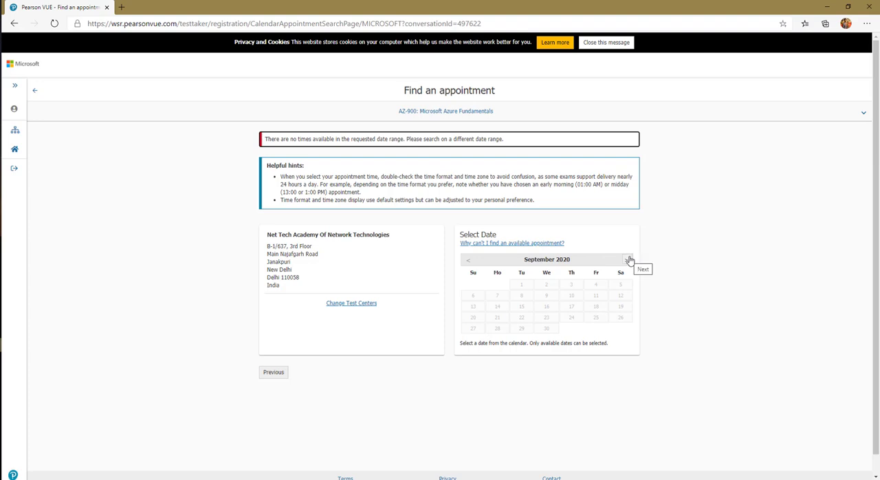
Step: Advance the calendar to November 2020 and pick Monday, November 2
click(626, 259)
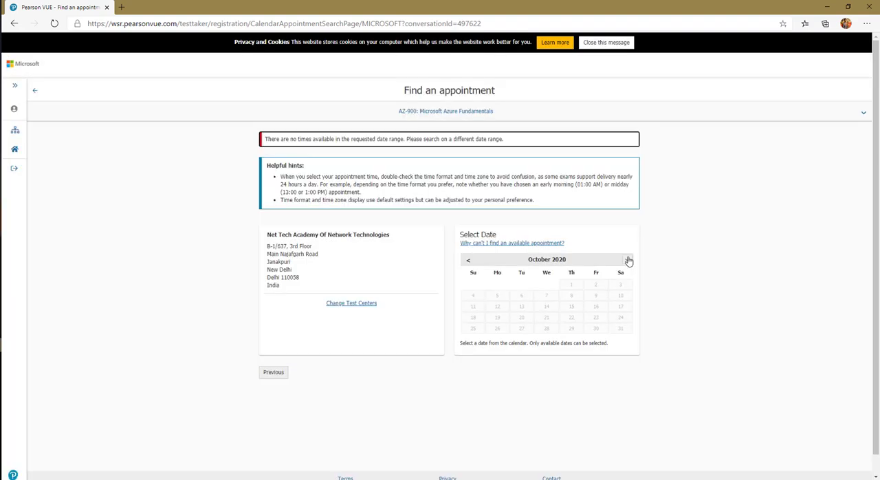
click(628, 259)
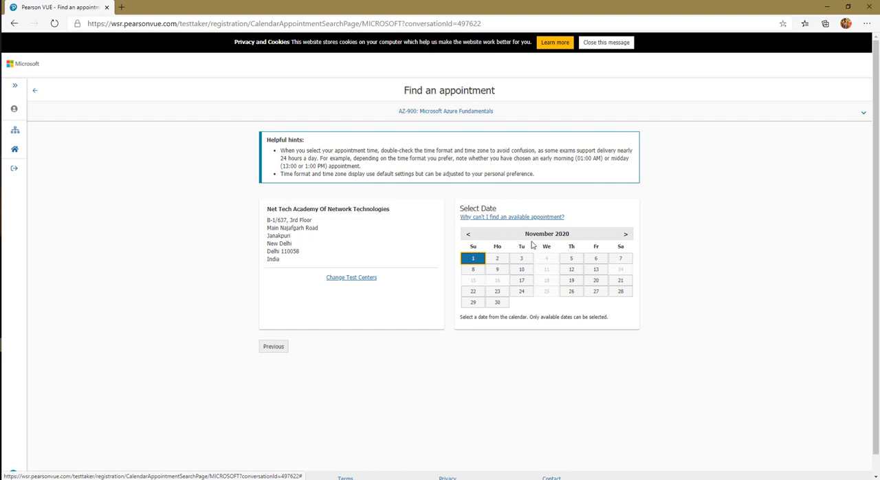
click(497, 258)
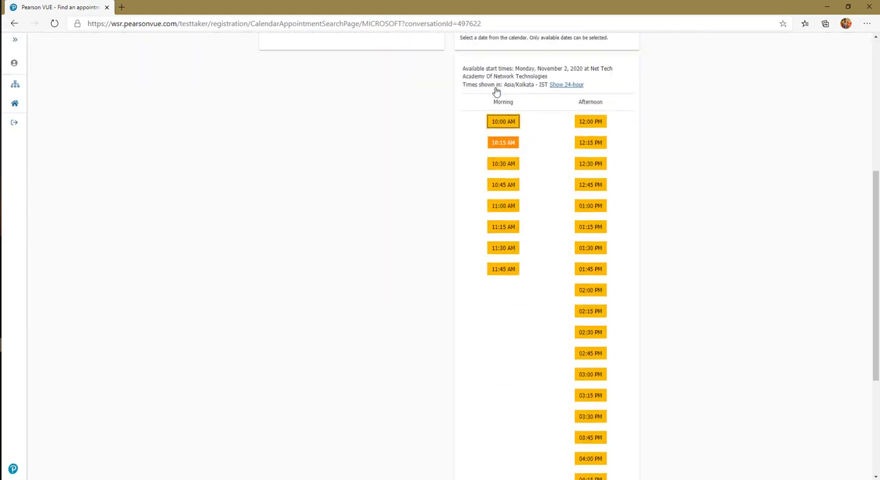
scroll(down, 3)
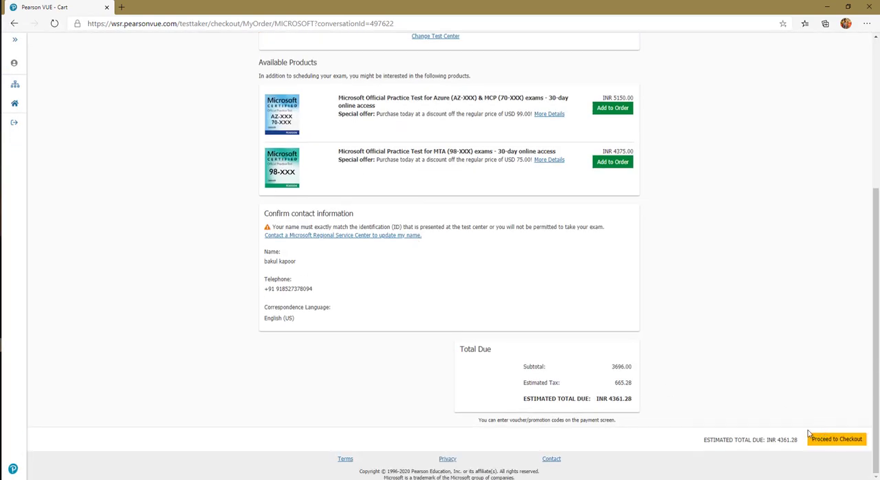
Step: Scroll back up the cart toward the AZ-900 exam options
scroll(up, 3)
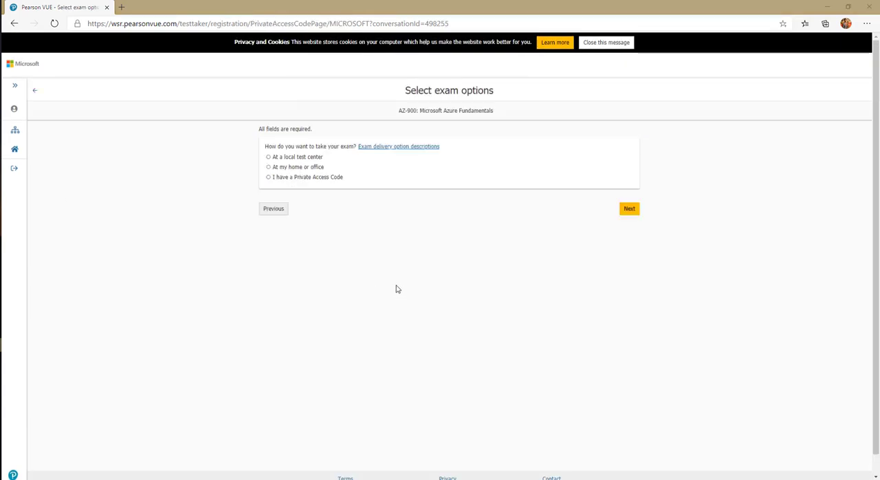
mouse_move(311, 139)
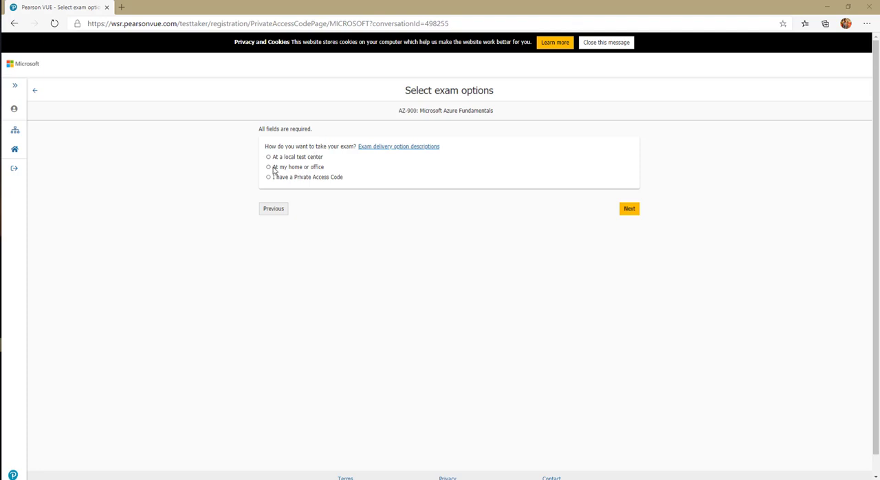
Step: Select 'At my home or office' and accept all four online exam policies
click(268, 166)
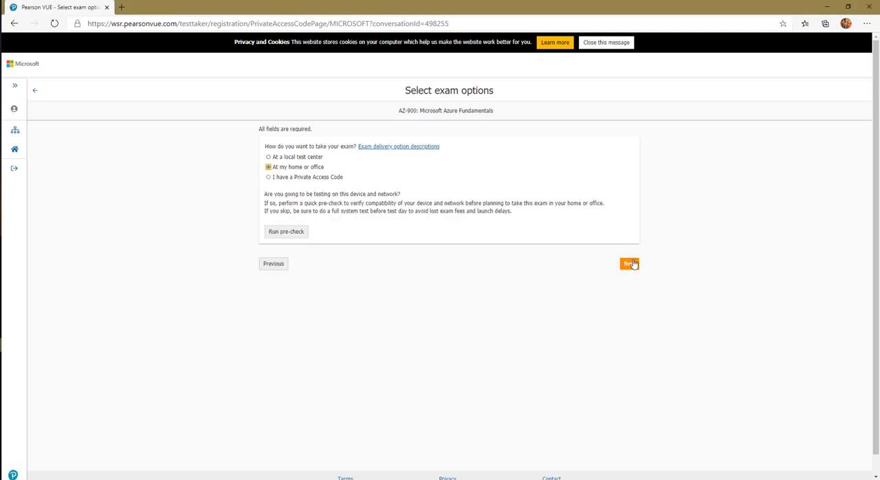
click(629, 264)
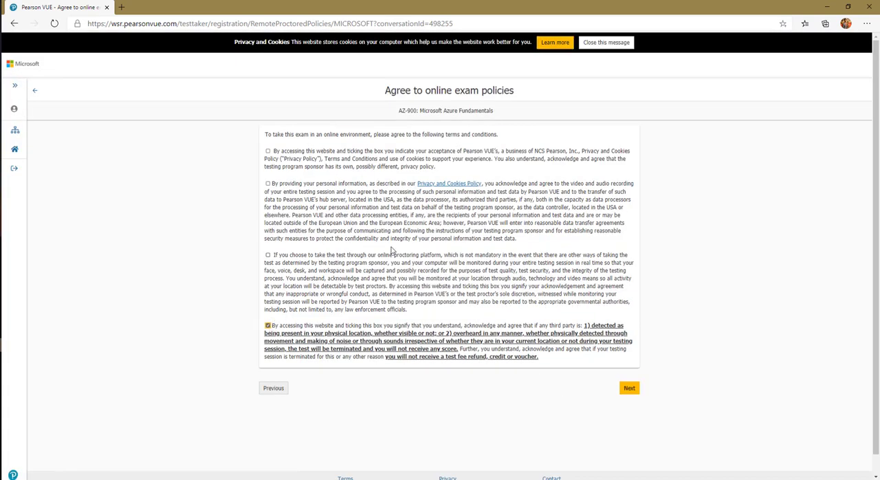
click(628, 387)
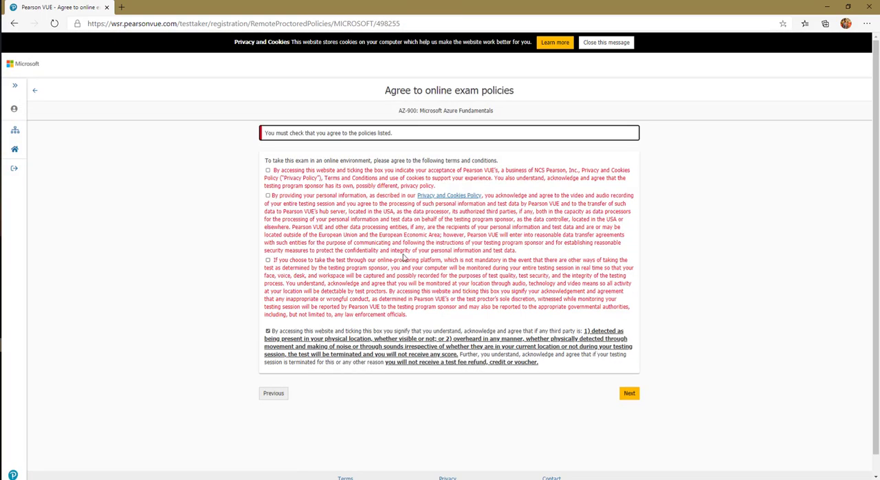
click(268, 170)
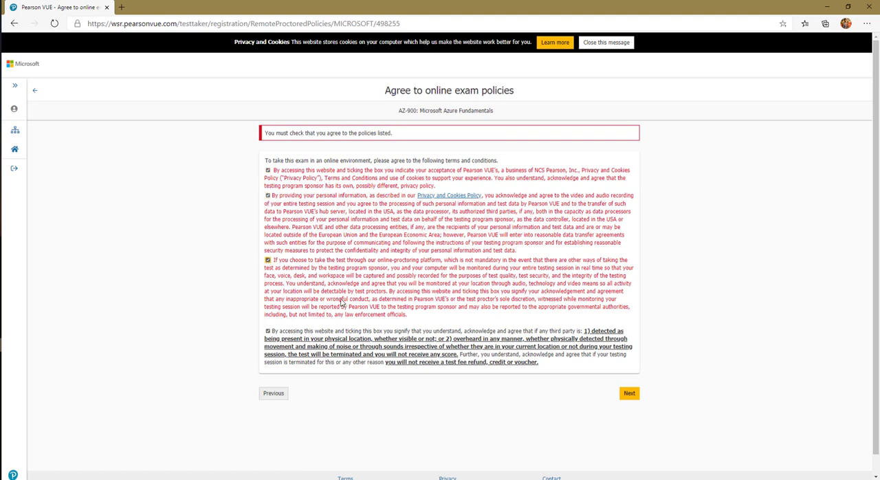
click(605, 42)
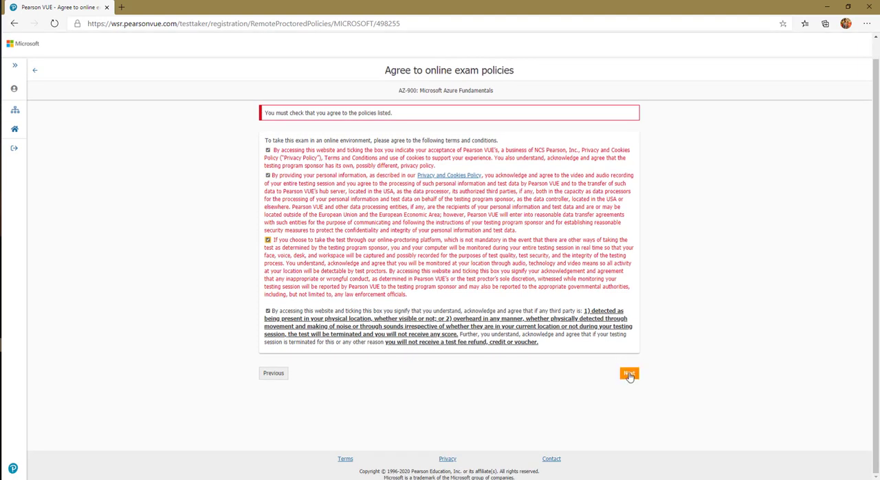
click(628, 373)
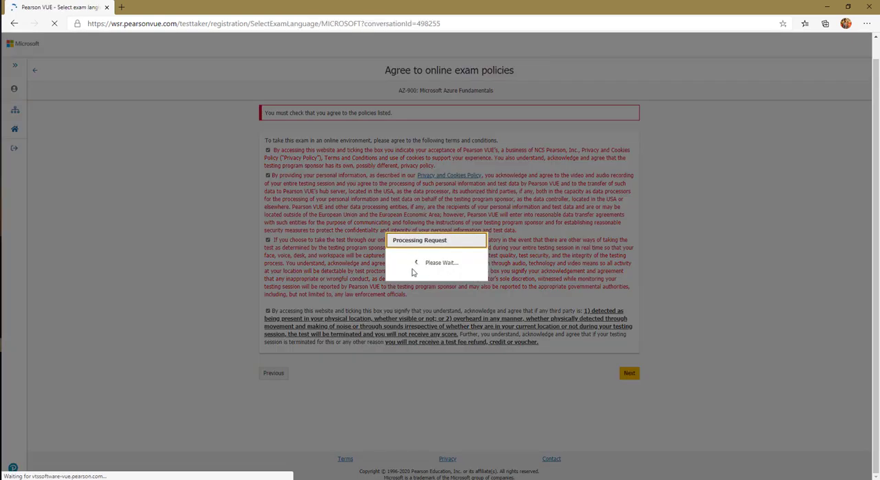
Step: Choose English for the exam language and keep English as proctor language
click(628, 373)
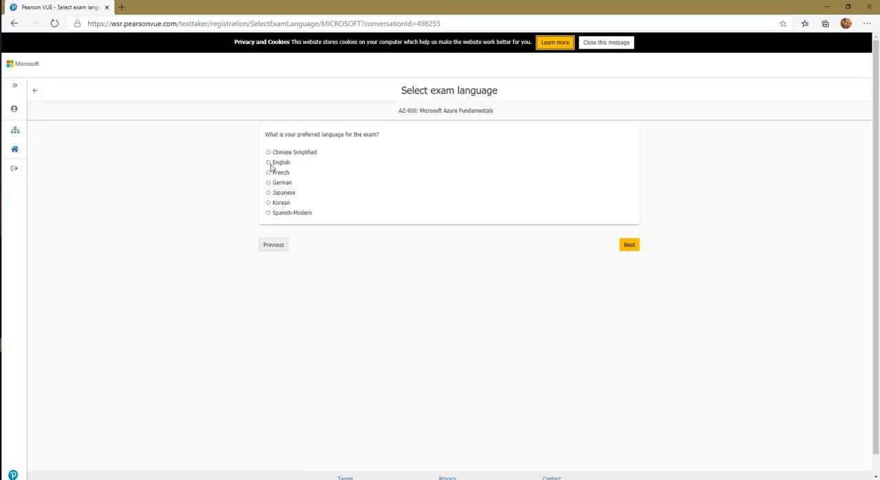
click(268, 163)
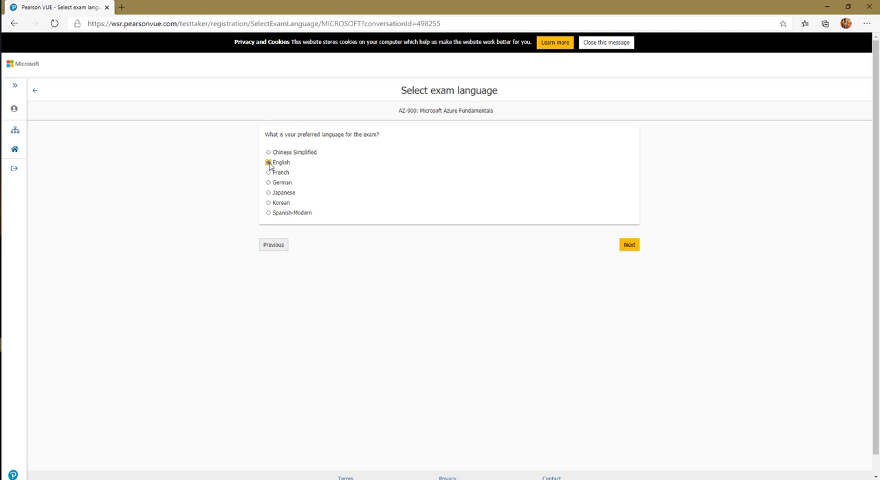
mouse_move(628, 244)
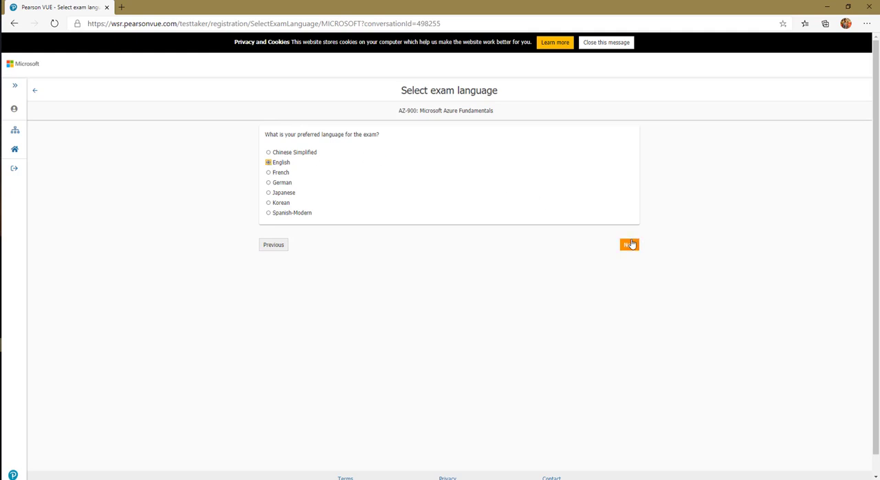
click(628, 244)
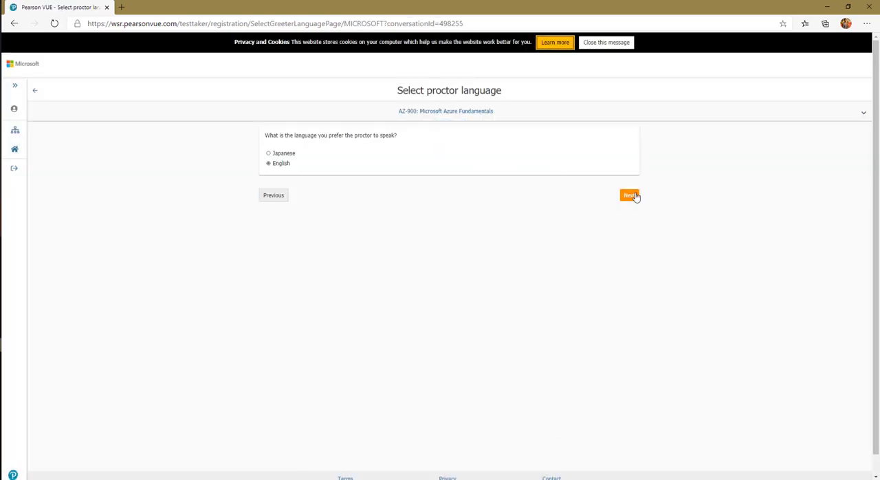
click(628, 194)
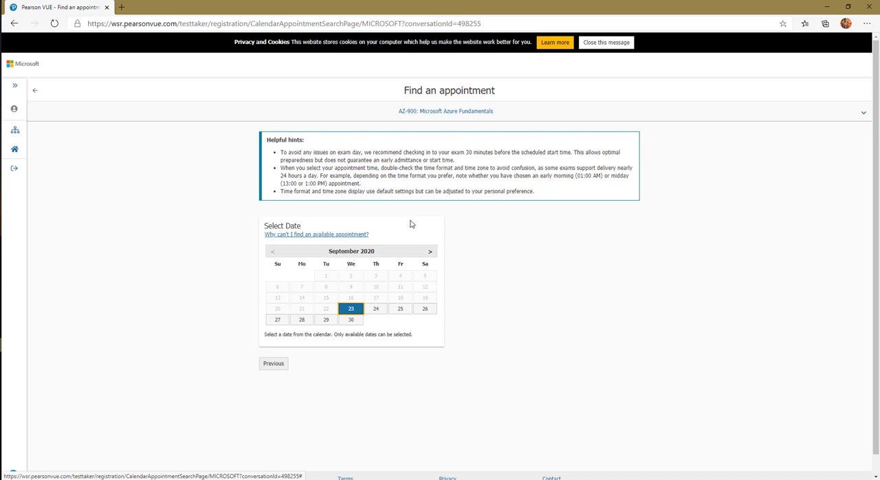
mouse_move(406, 161)
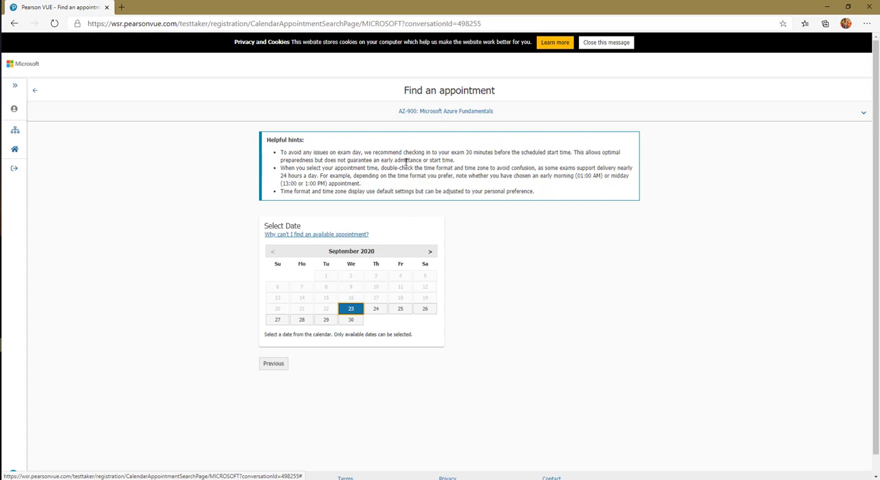
Step: Pick September 24, 2020 and the 02:00 AM start time
click(604, 42)
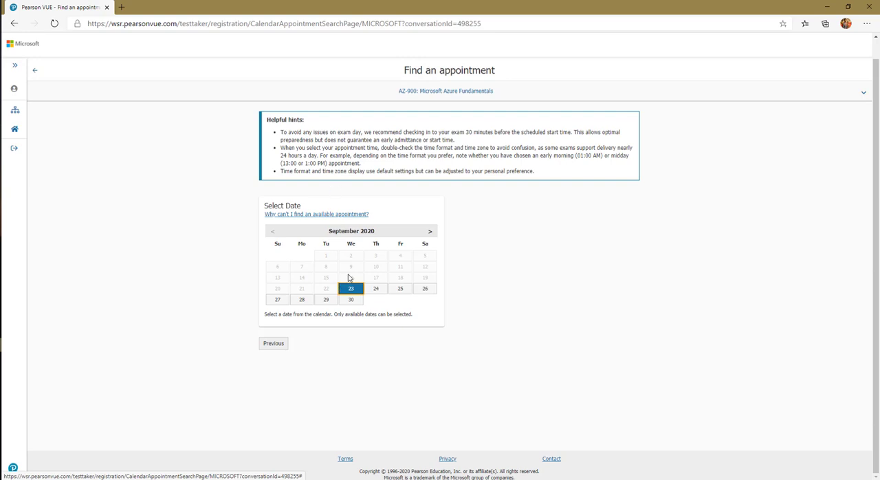
mouse_move(376, 288)
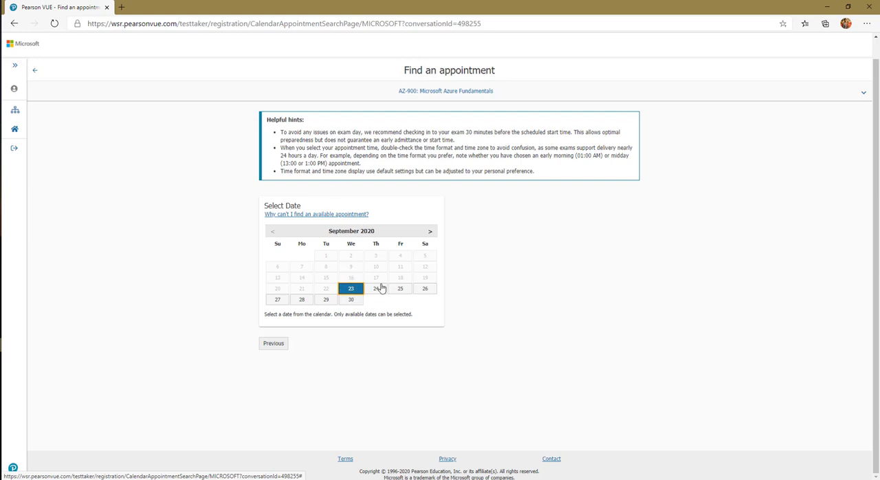
click(375, 288)
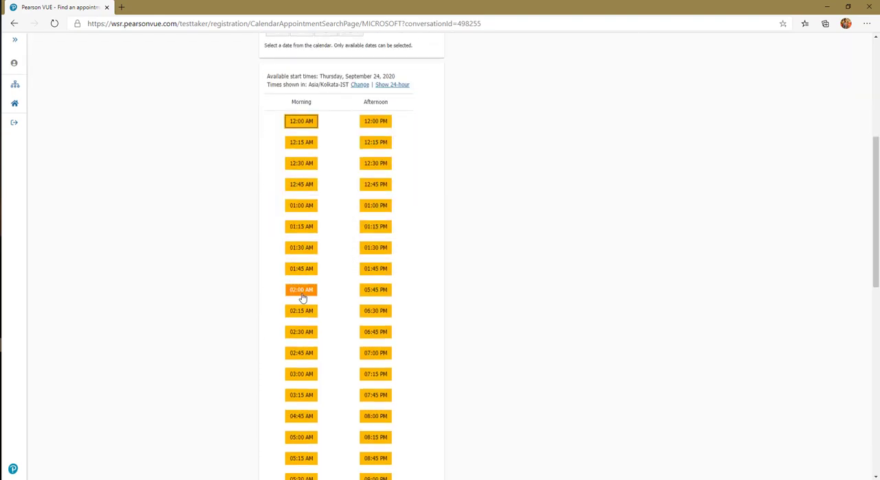
click(301, 289)
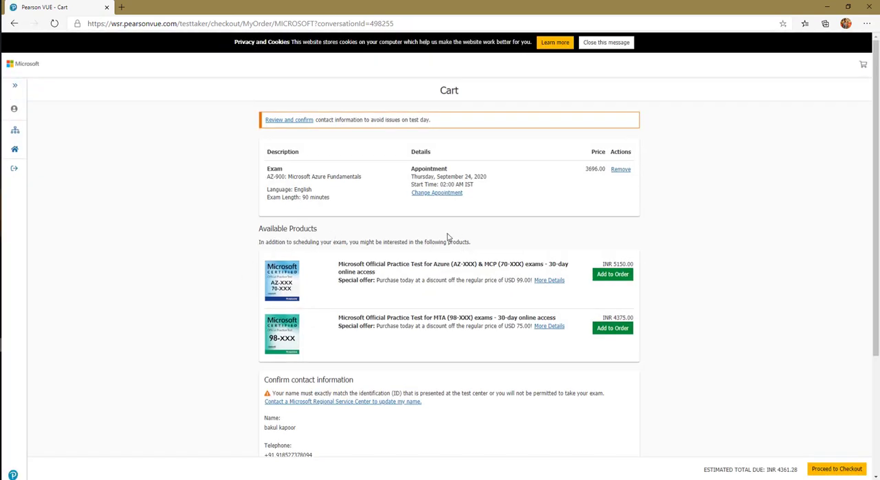
Step: Scroll through the cart to check the AZ-900 online appointment and total
scroll(down, 3)
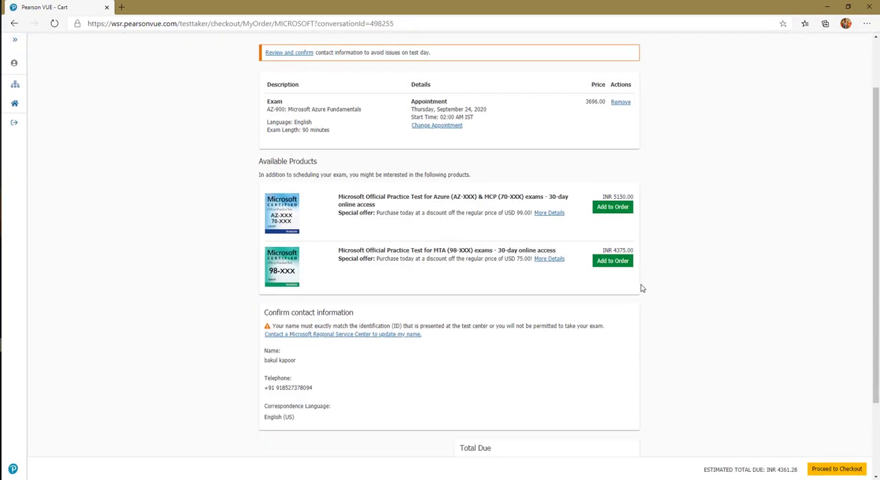
mouse_move(466, 285)
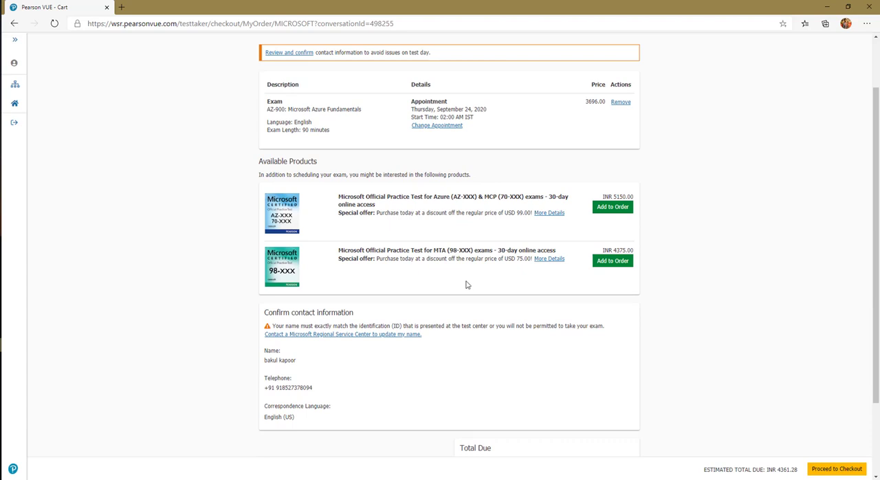
scroll(down, 3)
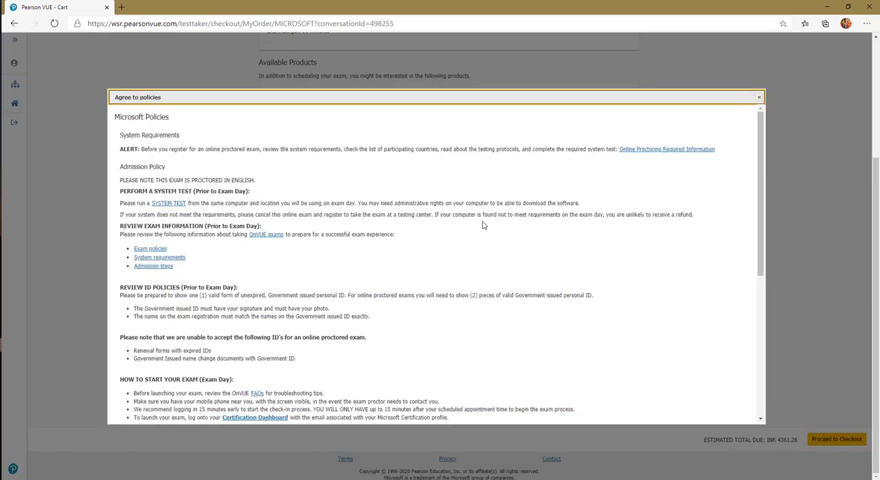
Step: Read through the Microsoft exam policies dialog and accept them
scroll(down, 3)
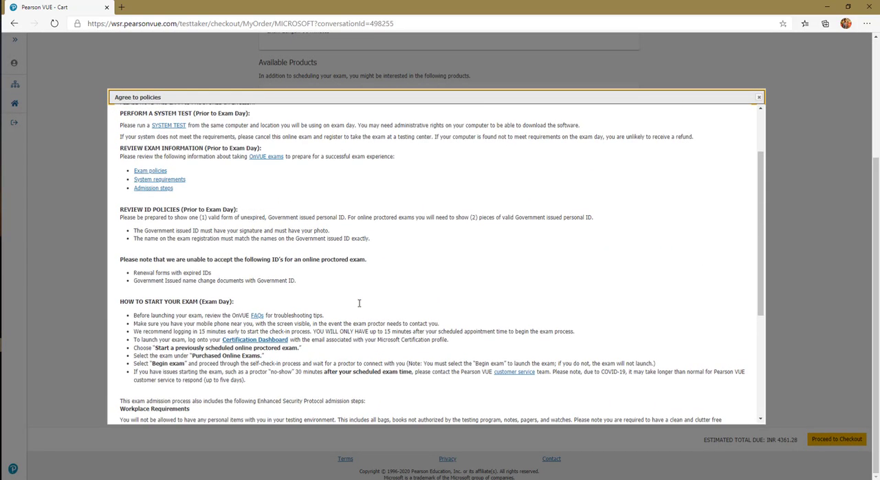
scroll(up, 3)
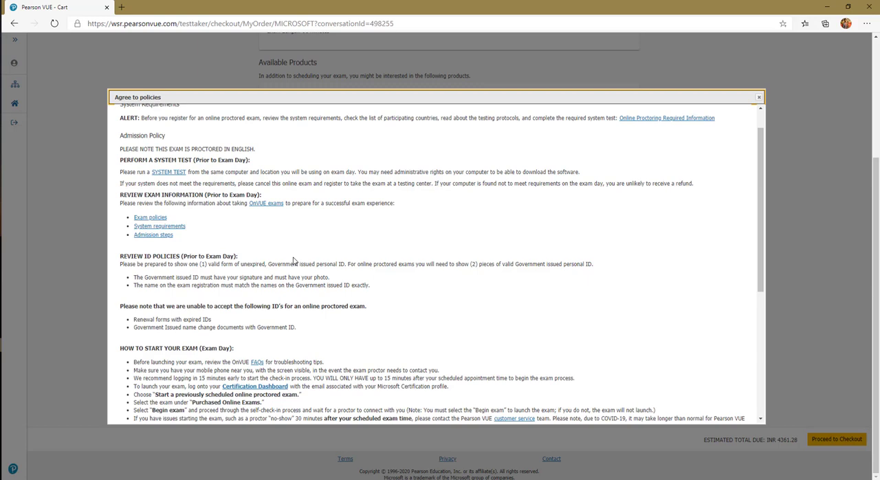
mouse_move(259, 219)
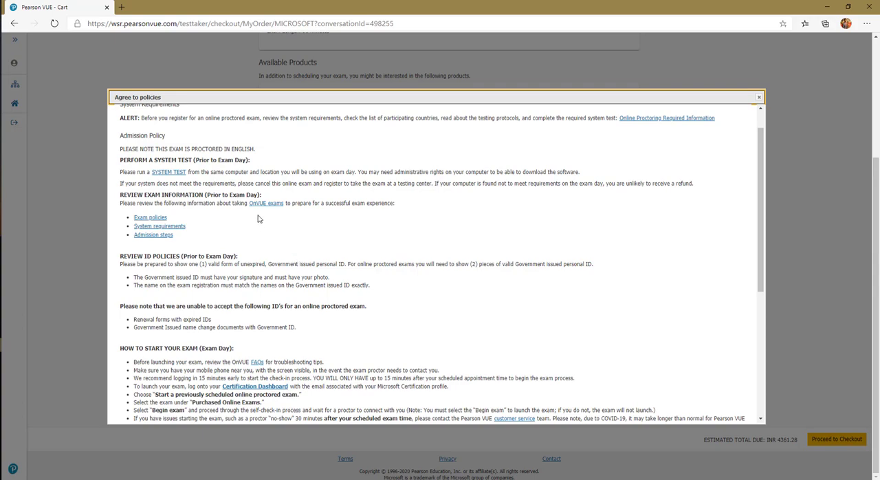
scroll(down, 3)
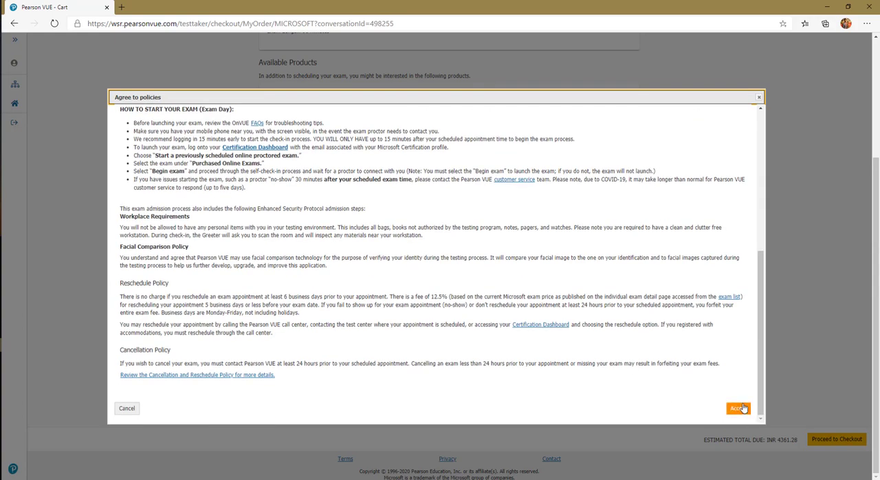
click(737, 407)
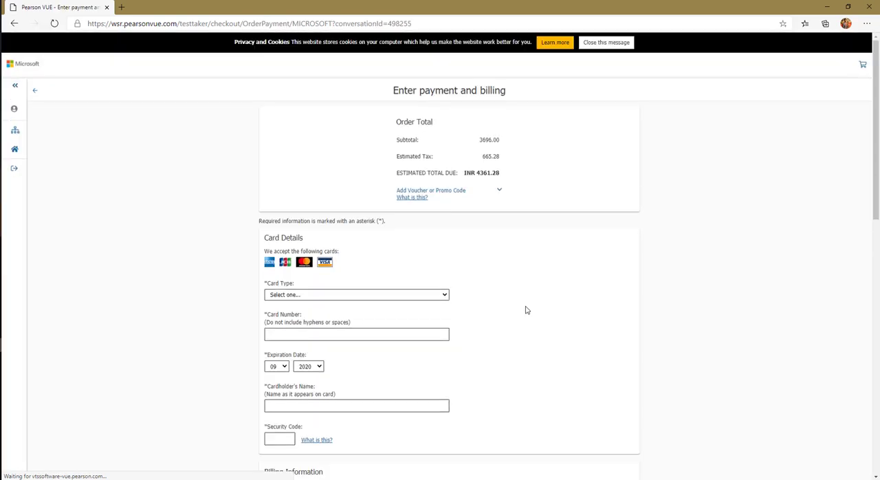
scroll(down, 3)
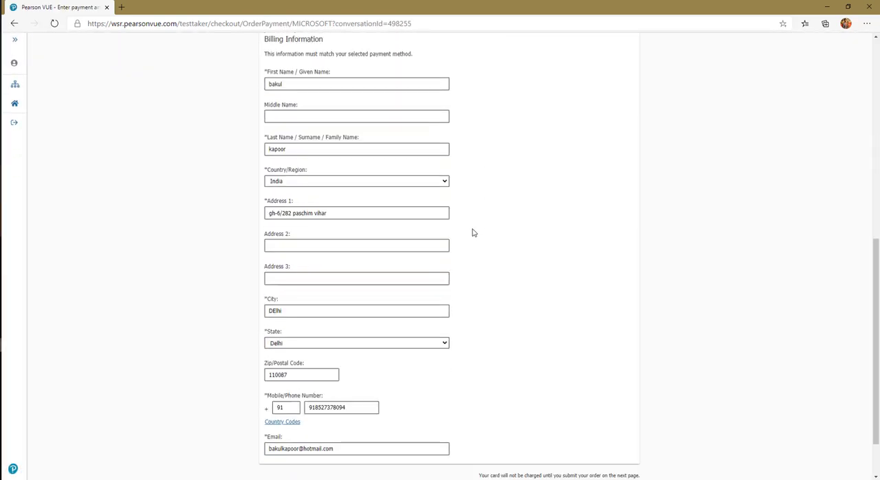
scroll(down, 3)
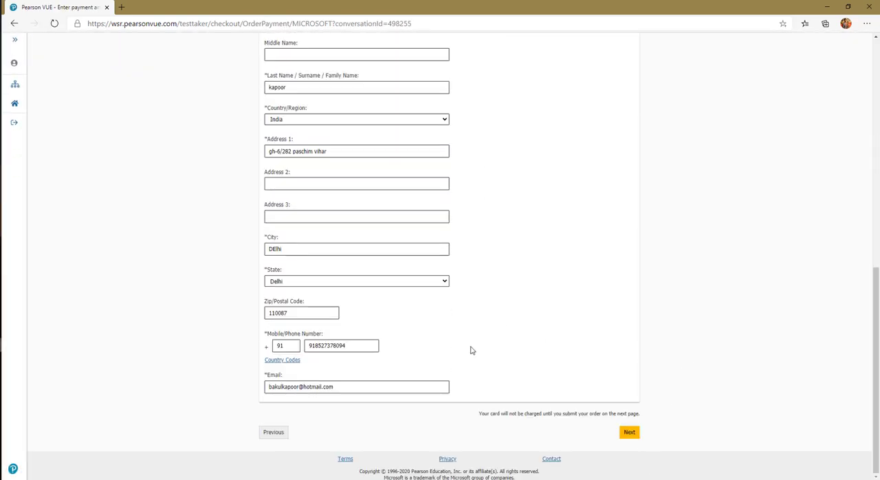
click(629, 431)
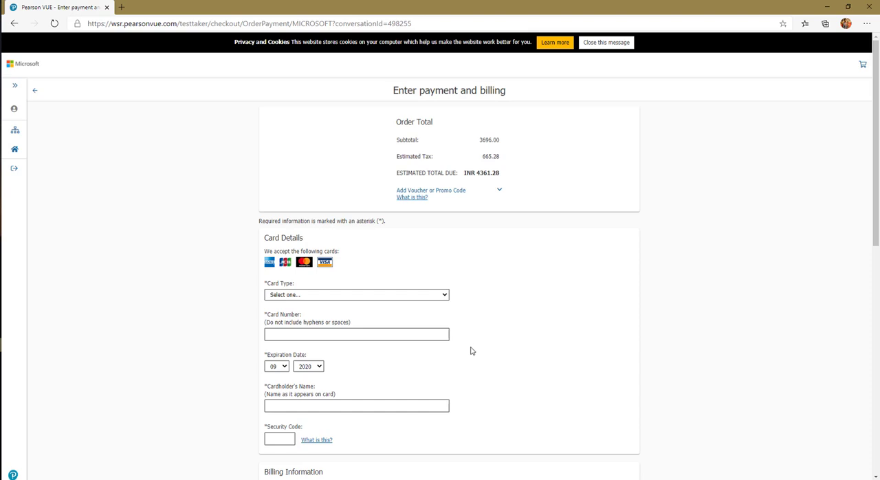
mouse_move(111, 279)
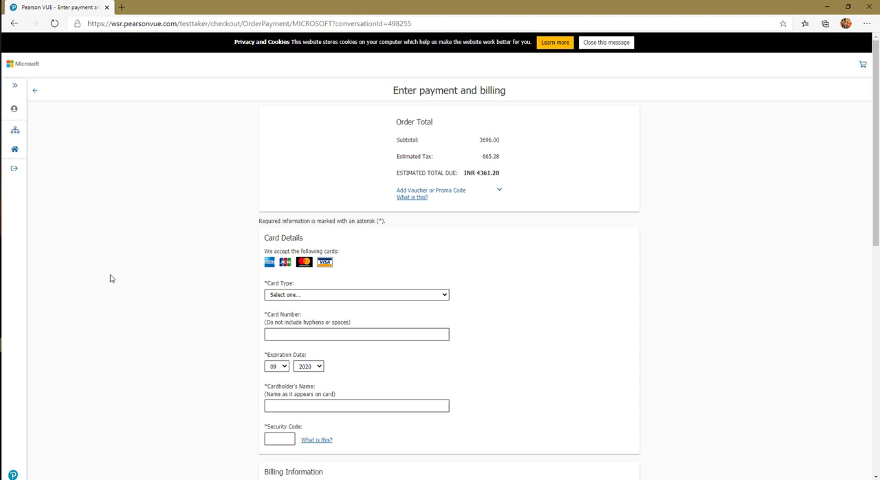
mouse_move(108, 289)
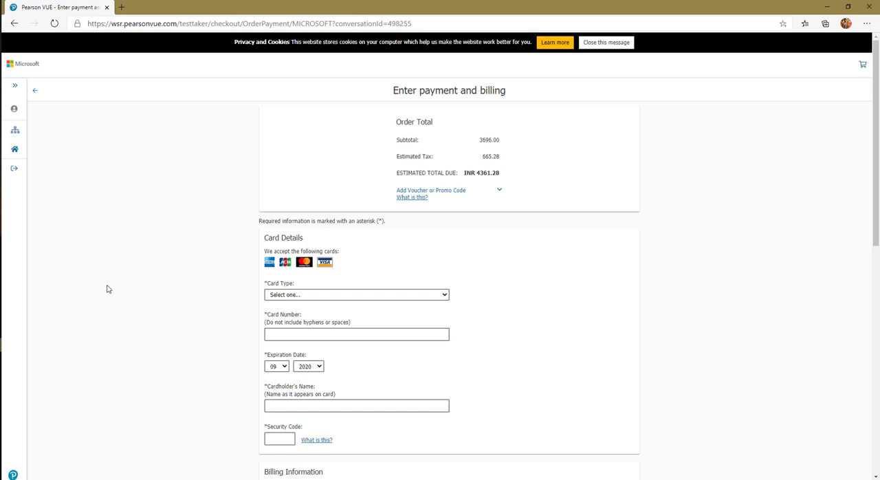